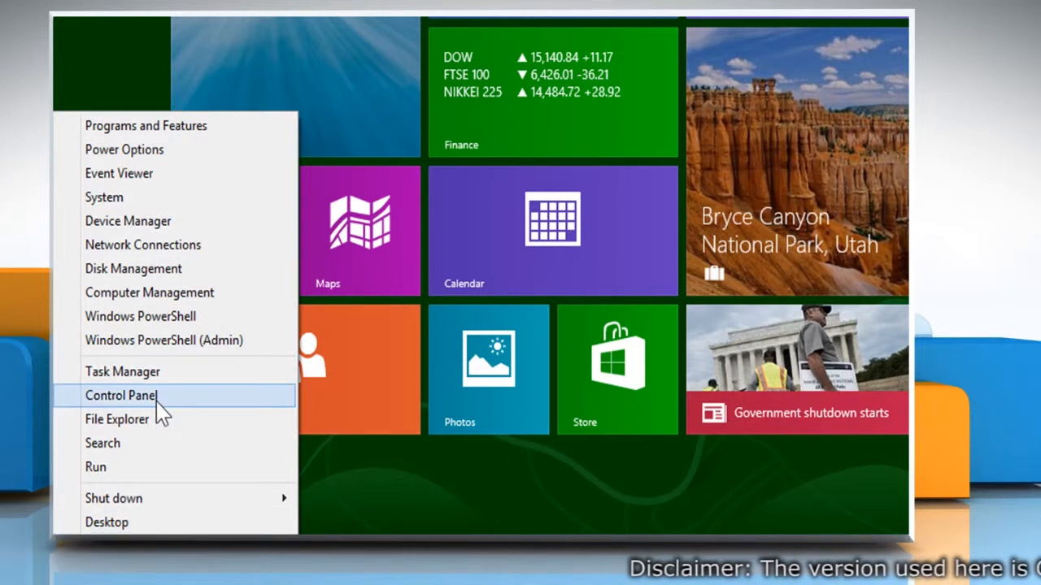
Step: Launch Control Panel from the Start corner's quick-access menu
left_click(120, 396)
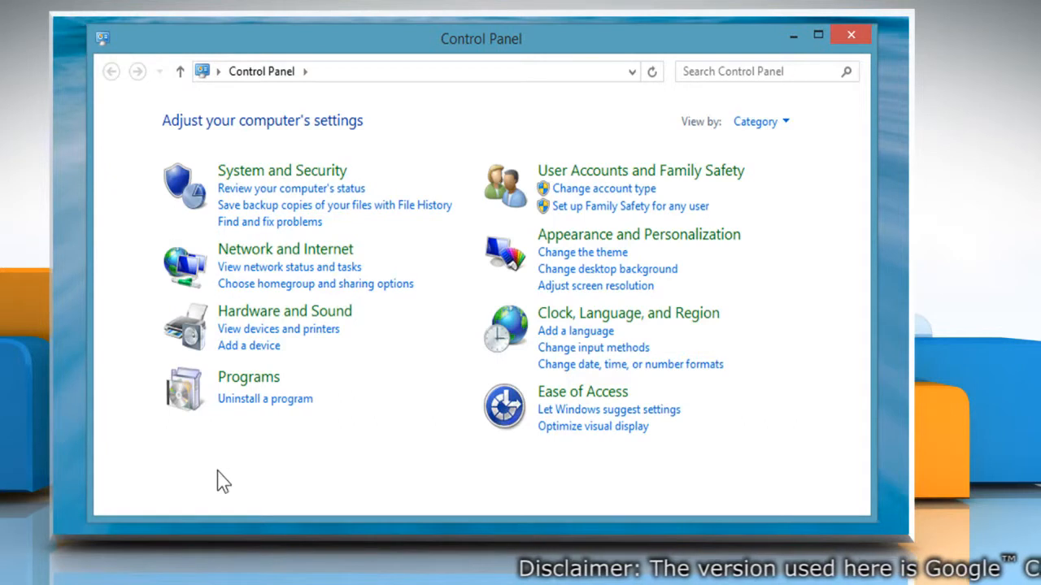
Step: Remove Google Chrome from Programs and Features, confirming the uninstall prompt
left_click(265, 398)
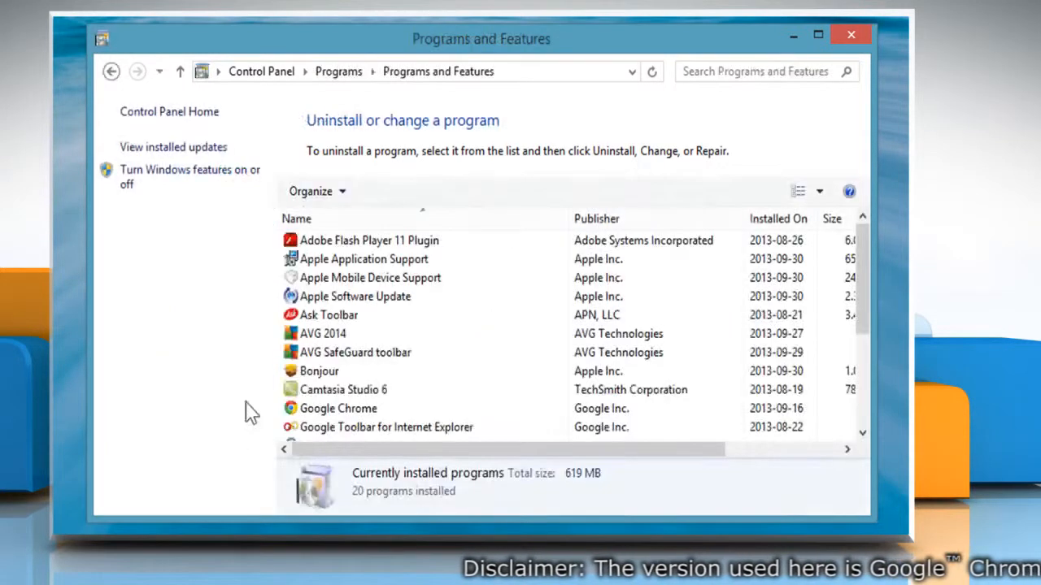
left_click(339, 409)
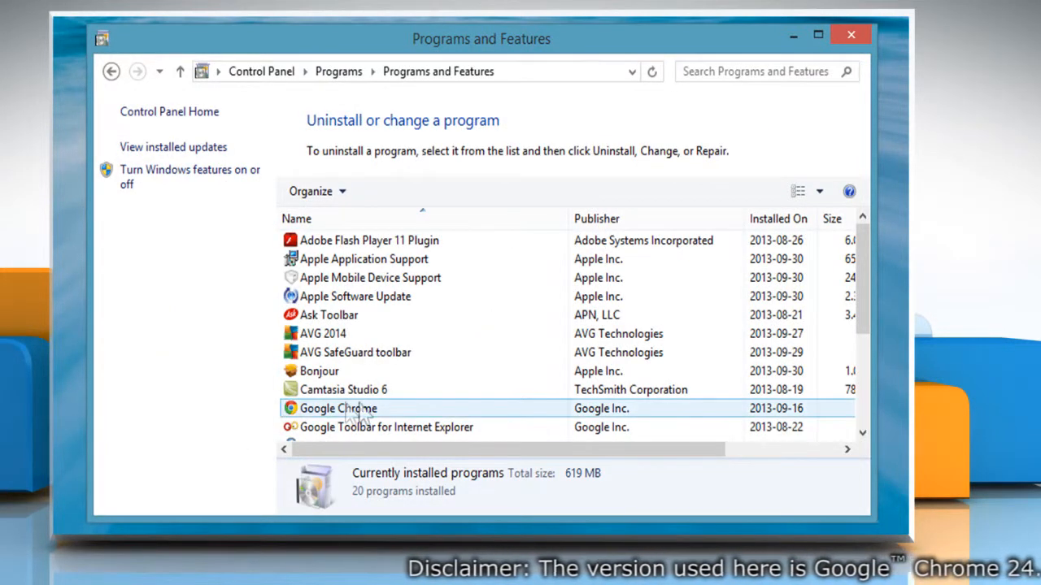
left_click(338, 408)
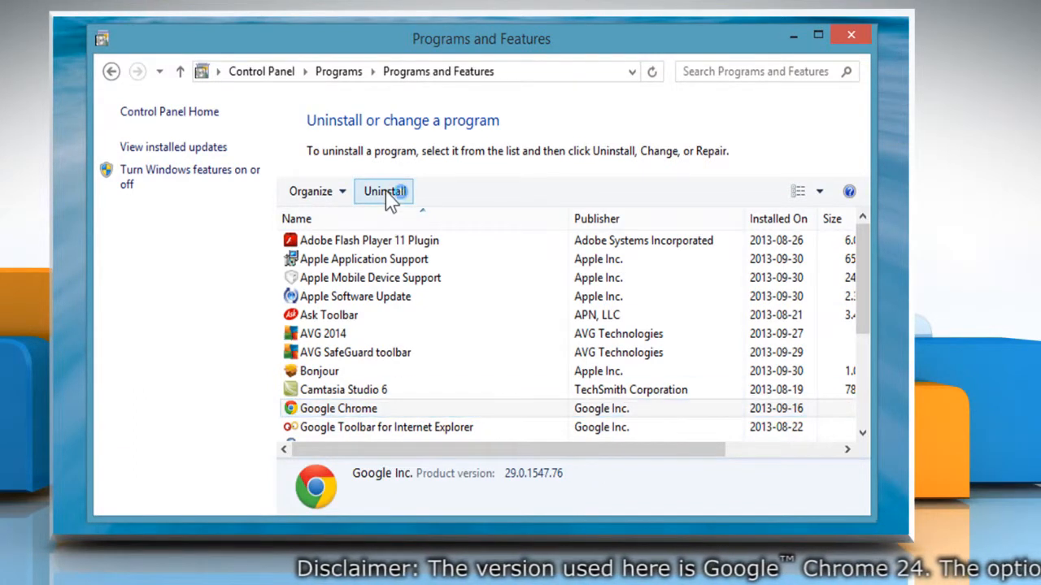
left_click(384, 192)
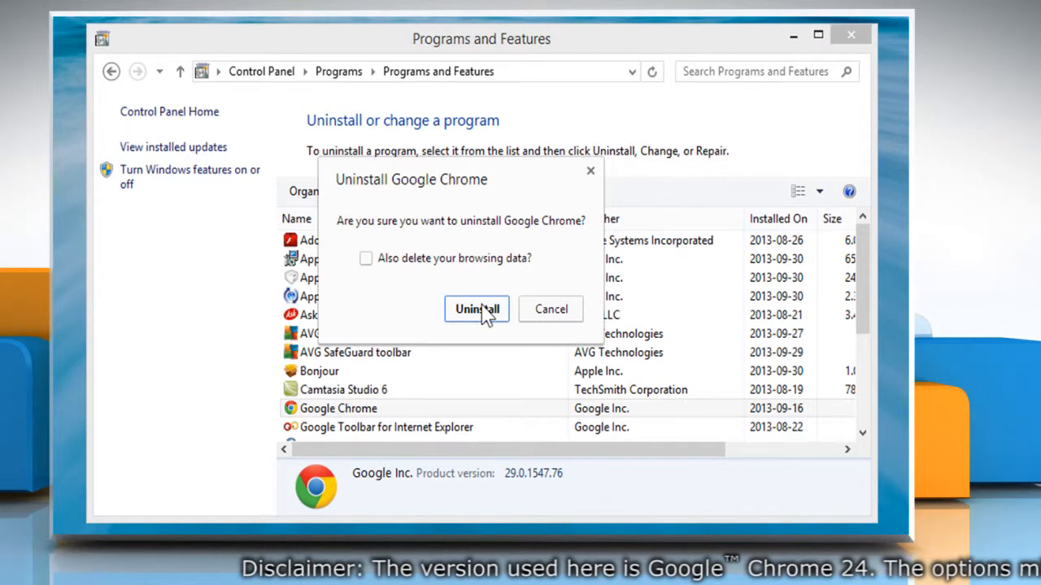
left_click(476, 309)
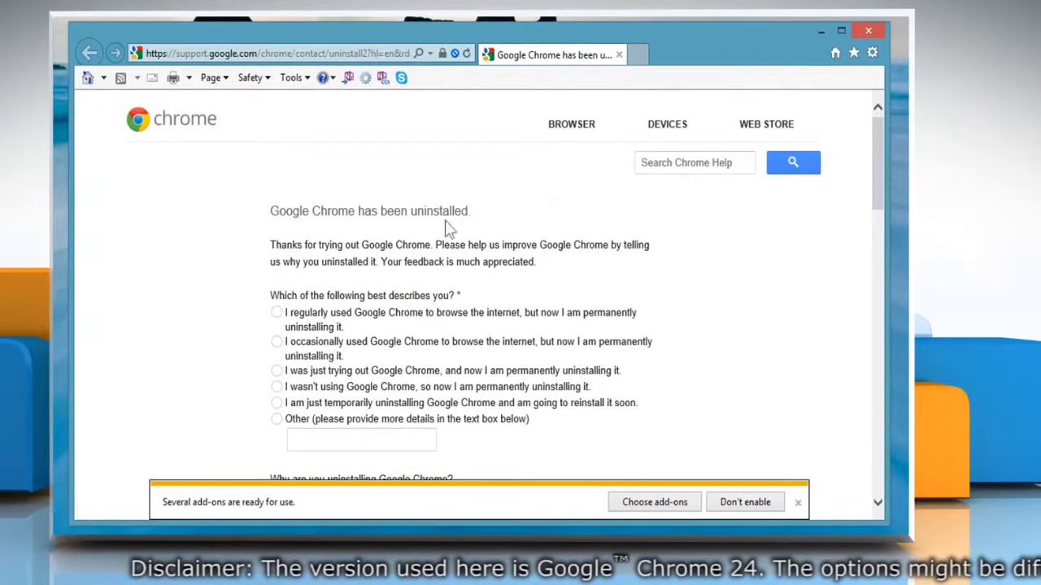
mouse_move(470, 231)
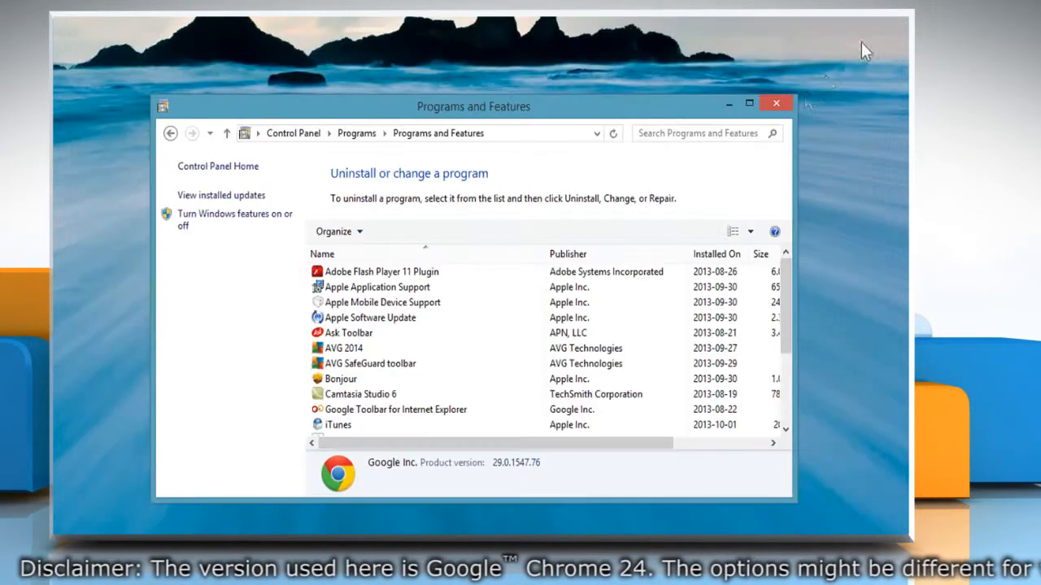
left_click(774, 102)
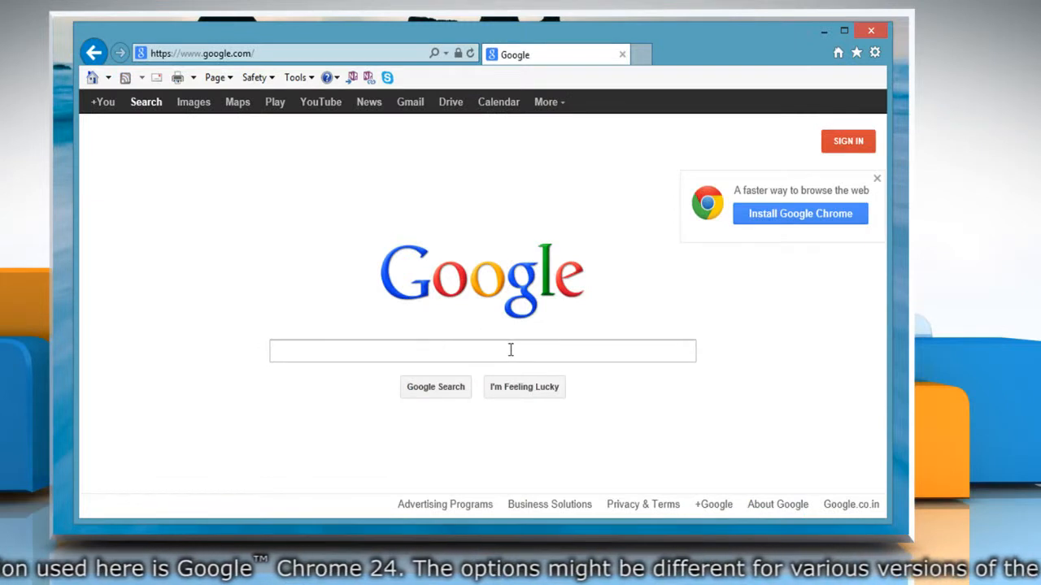
Step: Run a Google search for 'offline google chrome installer'
type("offline")
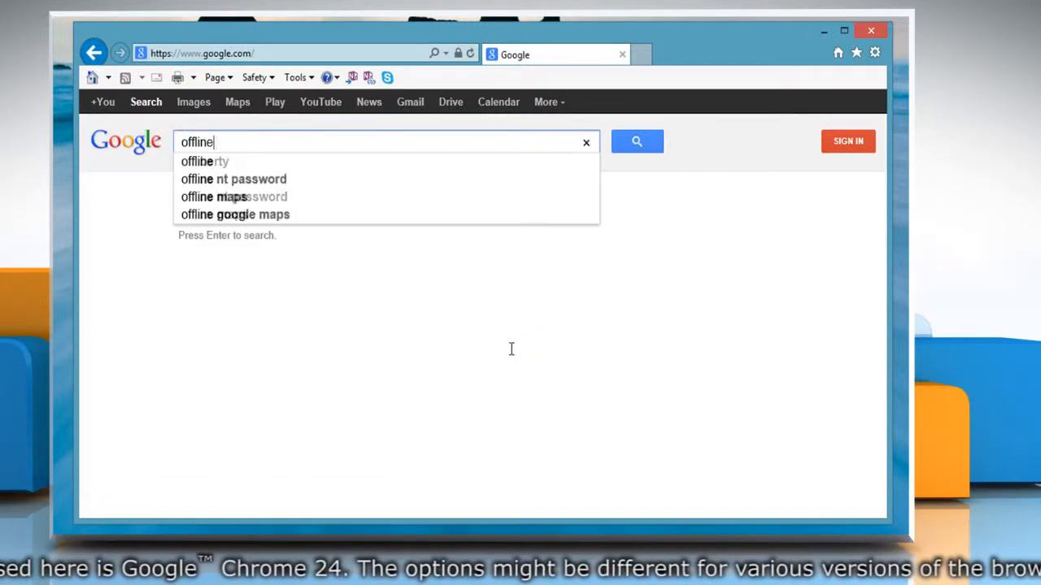
key("Return")
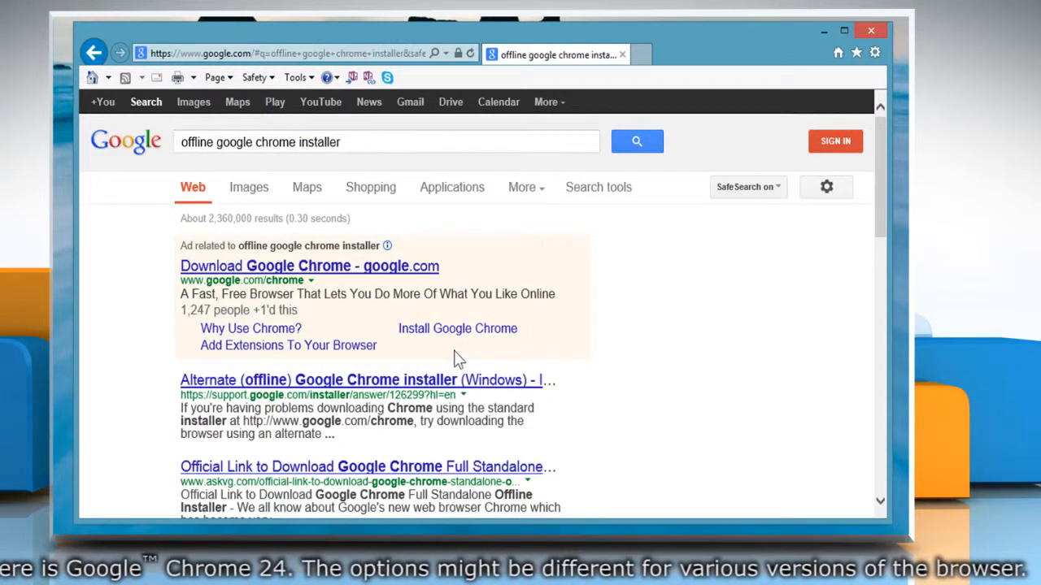
mouse_move(338, 397)
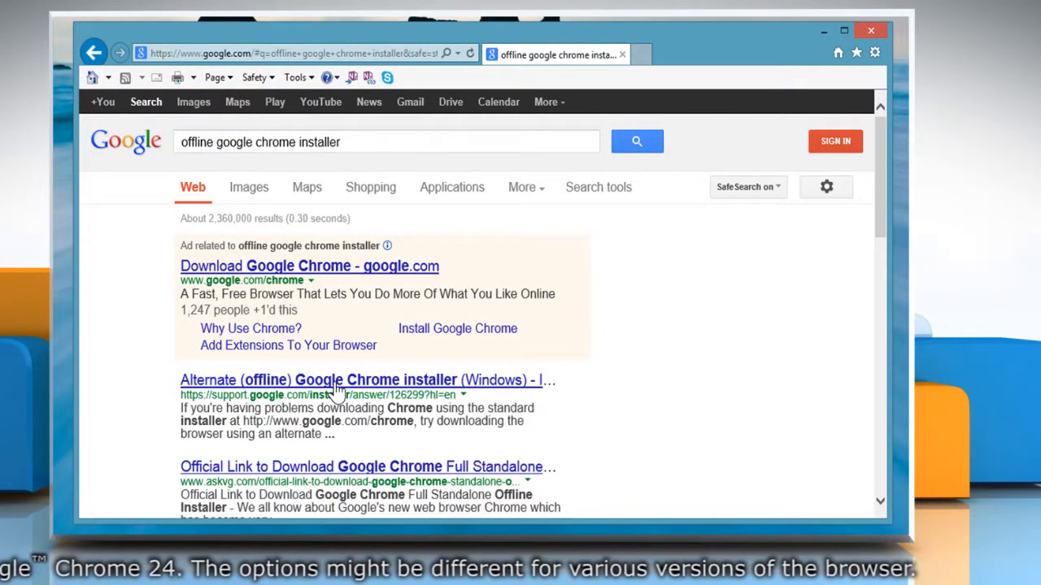
Step: From the alternate offline installer article, request the installer for all user accounts
left_click(317, 380)
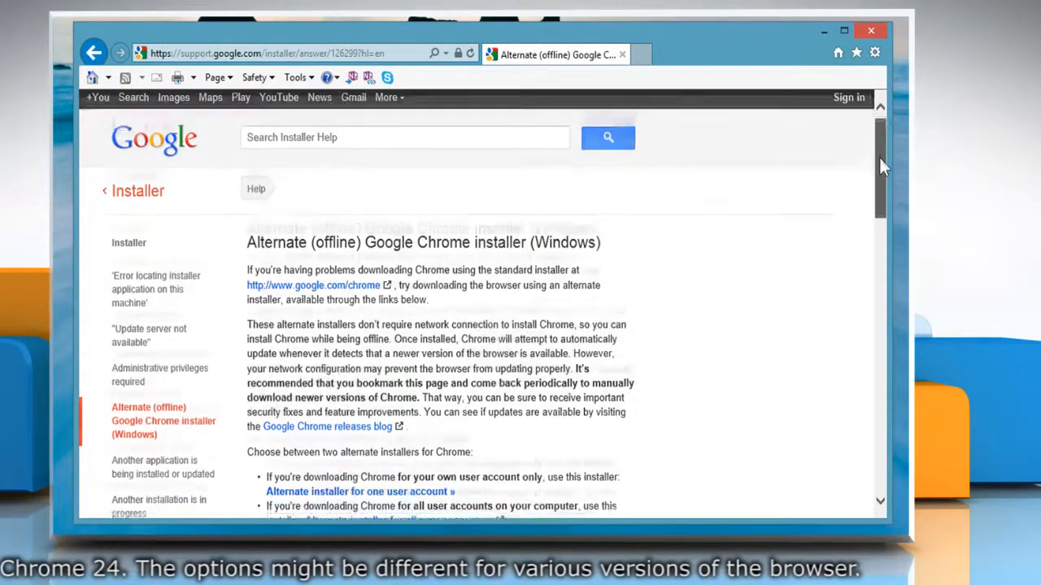
scroll("down", 3)
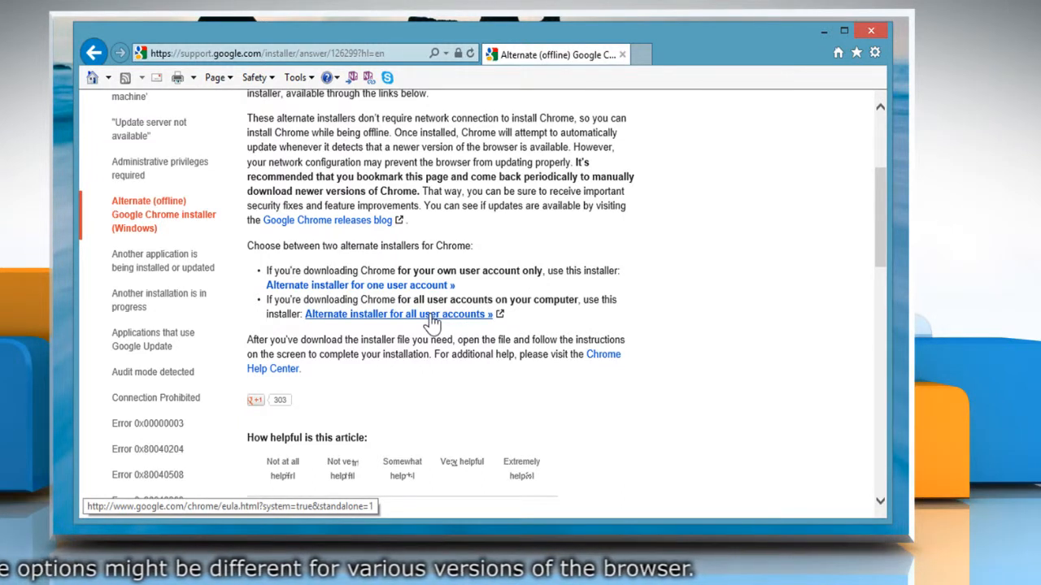
left_click(396, 313)
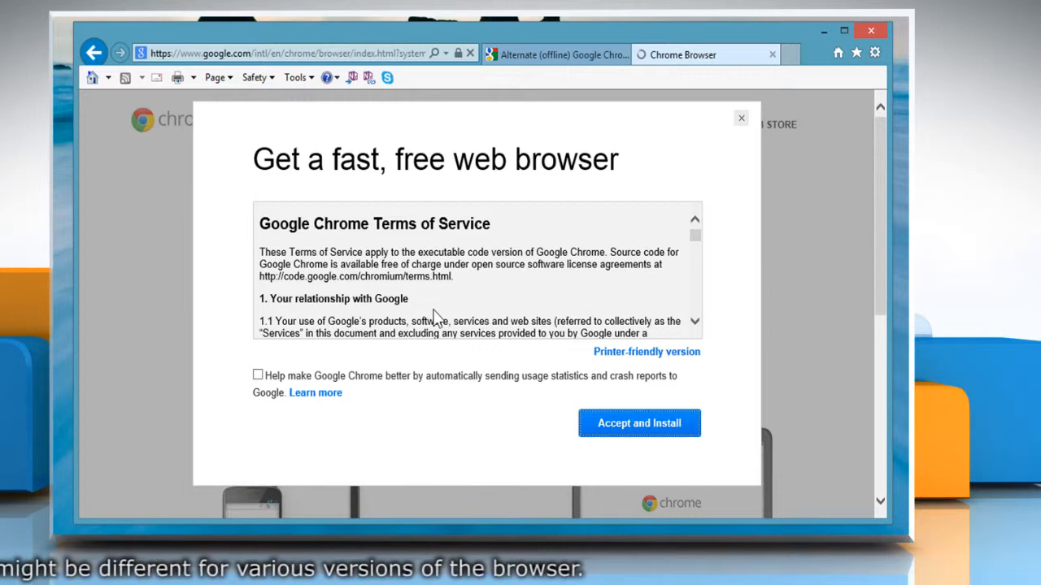
mouse_move(670, 431)
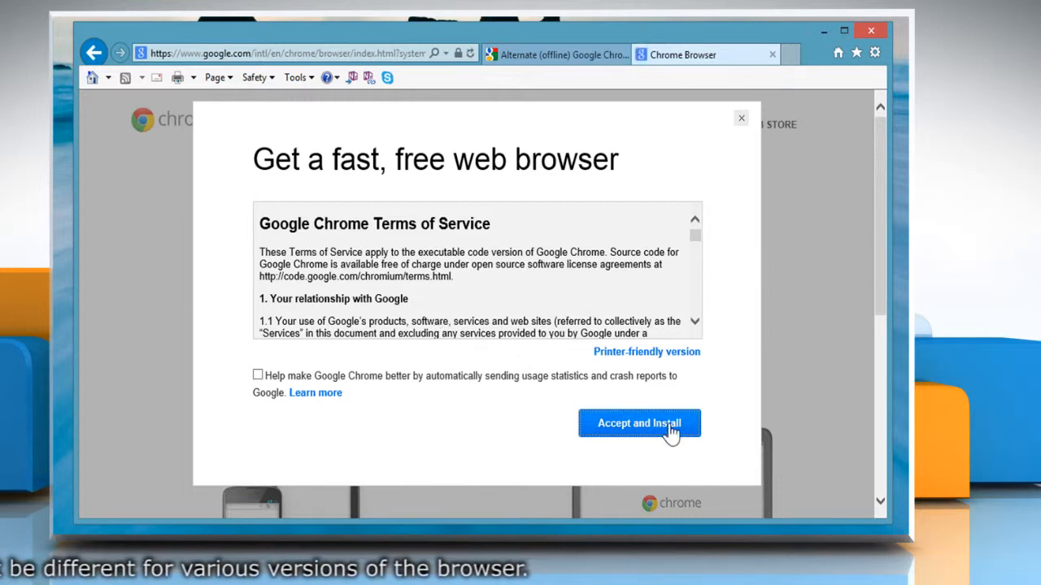
Step: Accept the Chrome terms and run the downloaded ChromeStandaloneSetup.exe
left_click(639, 423)
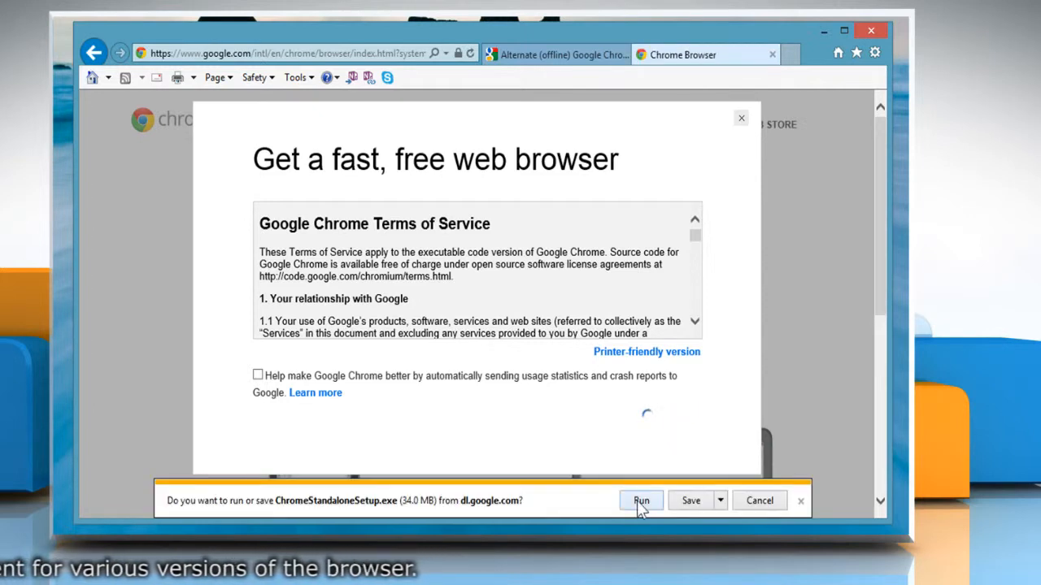
left_click(640, 501)
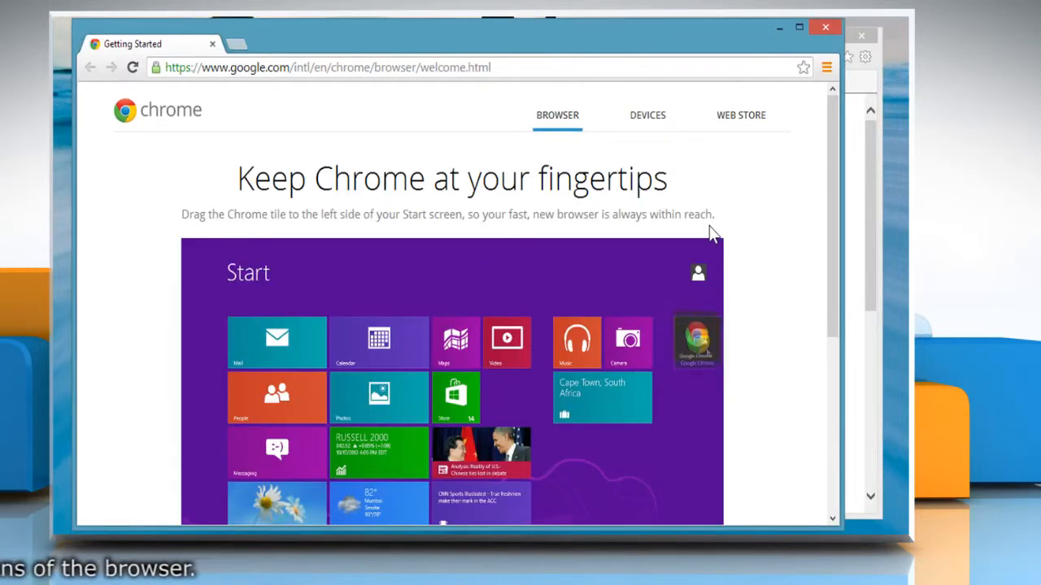
Step: Interact with Chrome's freshly opened Getting Started welcome page
left_click_drag(696, 342, 455, 341)
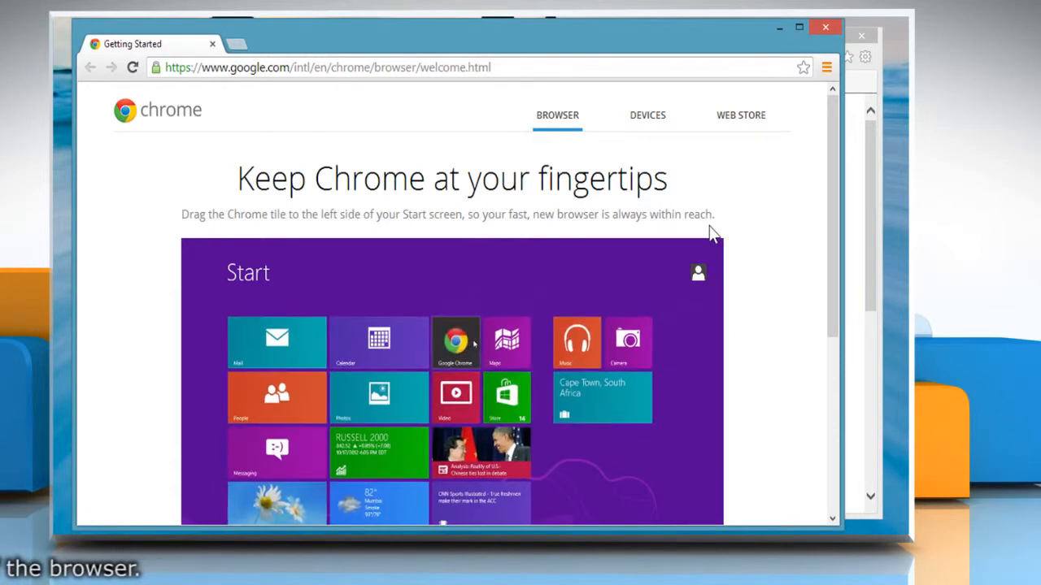